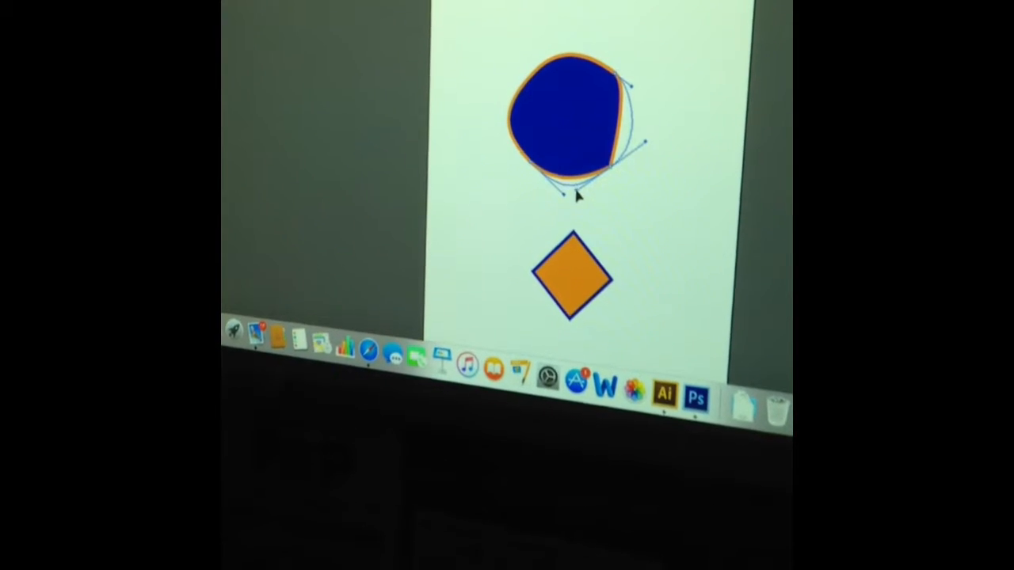
Step: Select the reshaped blue blob and click above the shapes where the header text frame sits
{"action": "left_click", "coordinate": [570, 119]}
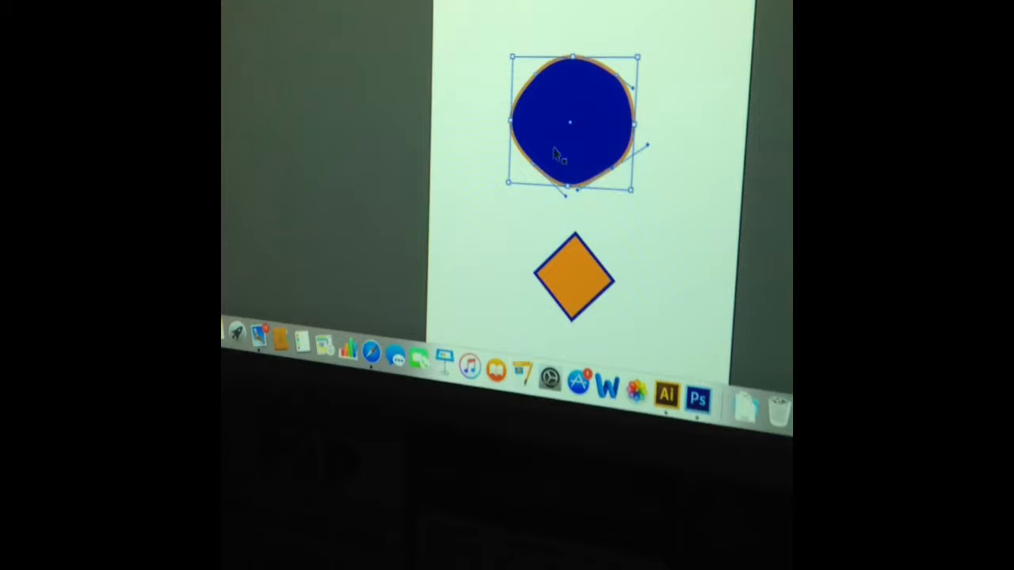
{"action": "left_click", "coordinate": [495, 270]}
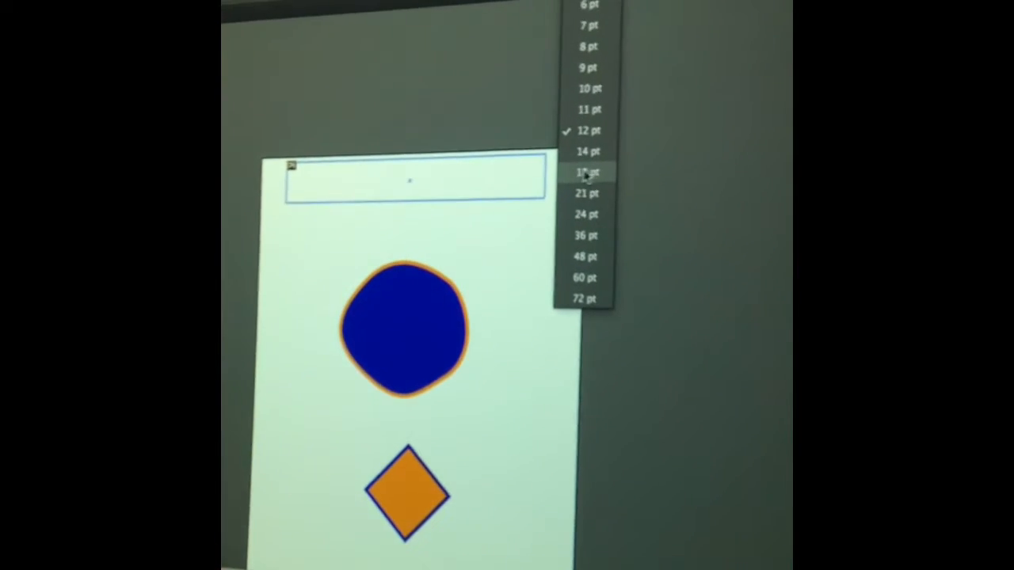
Step: Set the header text to 18 pt from the font size dropdown
{"action": "left_click", "coordinate": [585, 171]}
{"action": "type", "text": "EP6 Sept. 22 Kieran"}
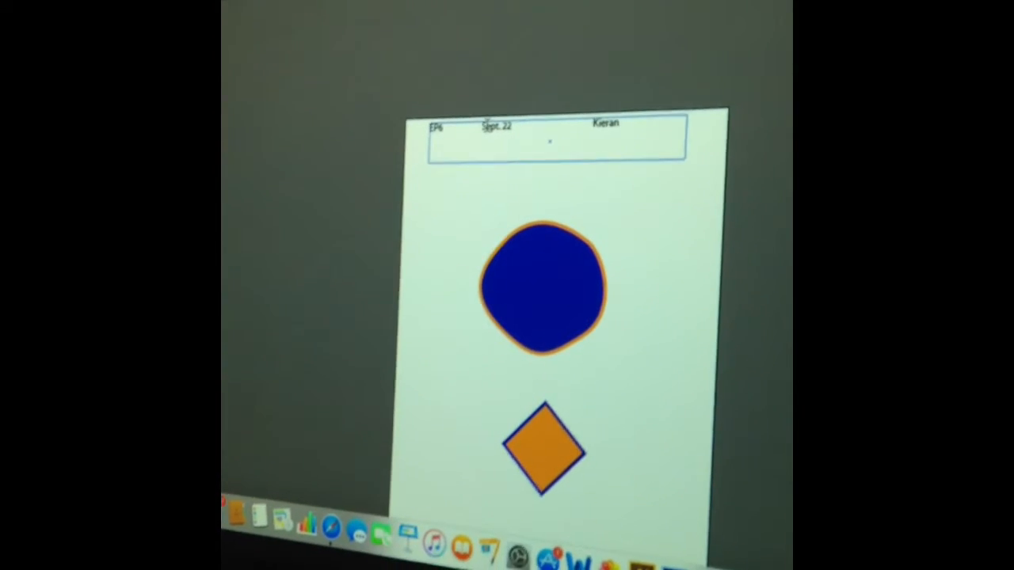
Step: Type the surname 'Duguay' as the last header entry
{"action": "type", "text": "Duguay"}
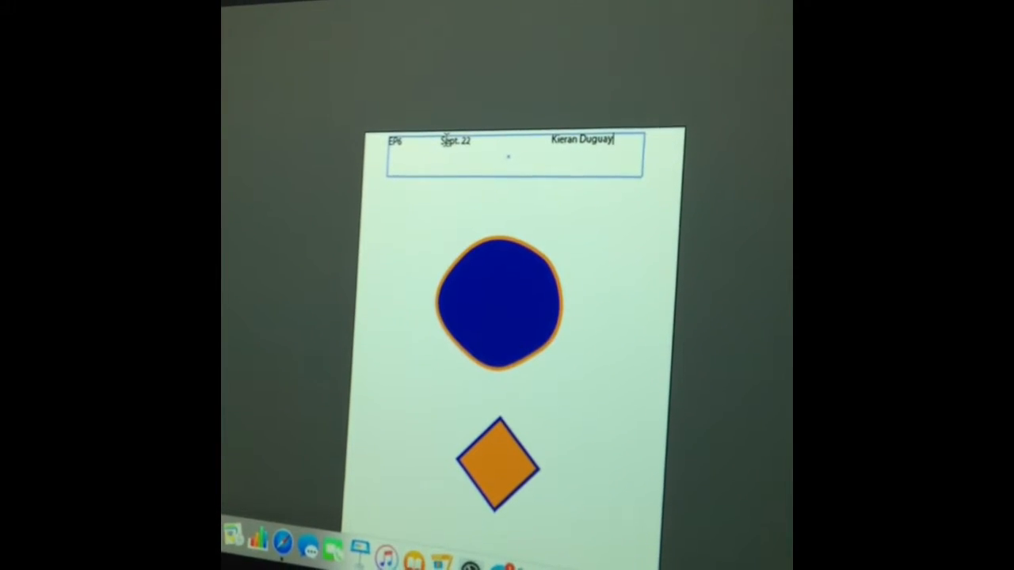